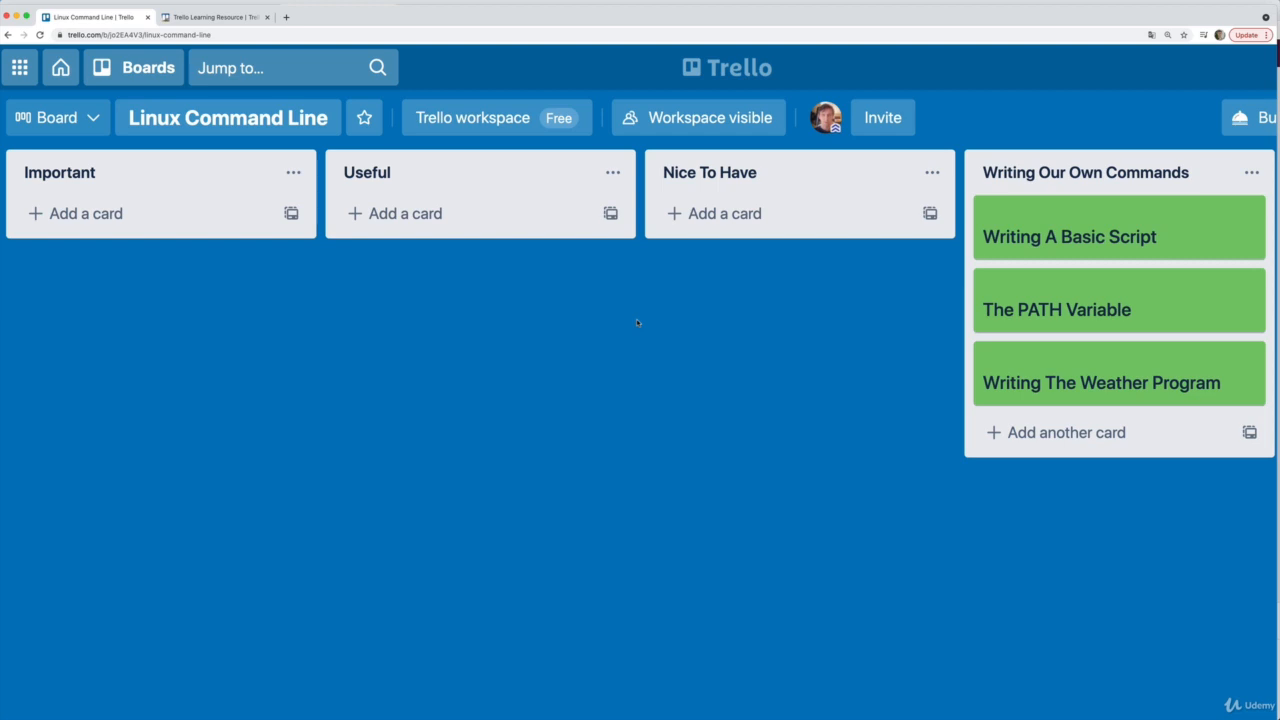
{"action": "mouse_move", "coordinate": [850, 293]}
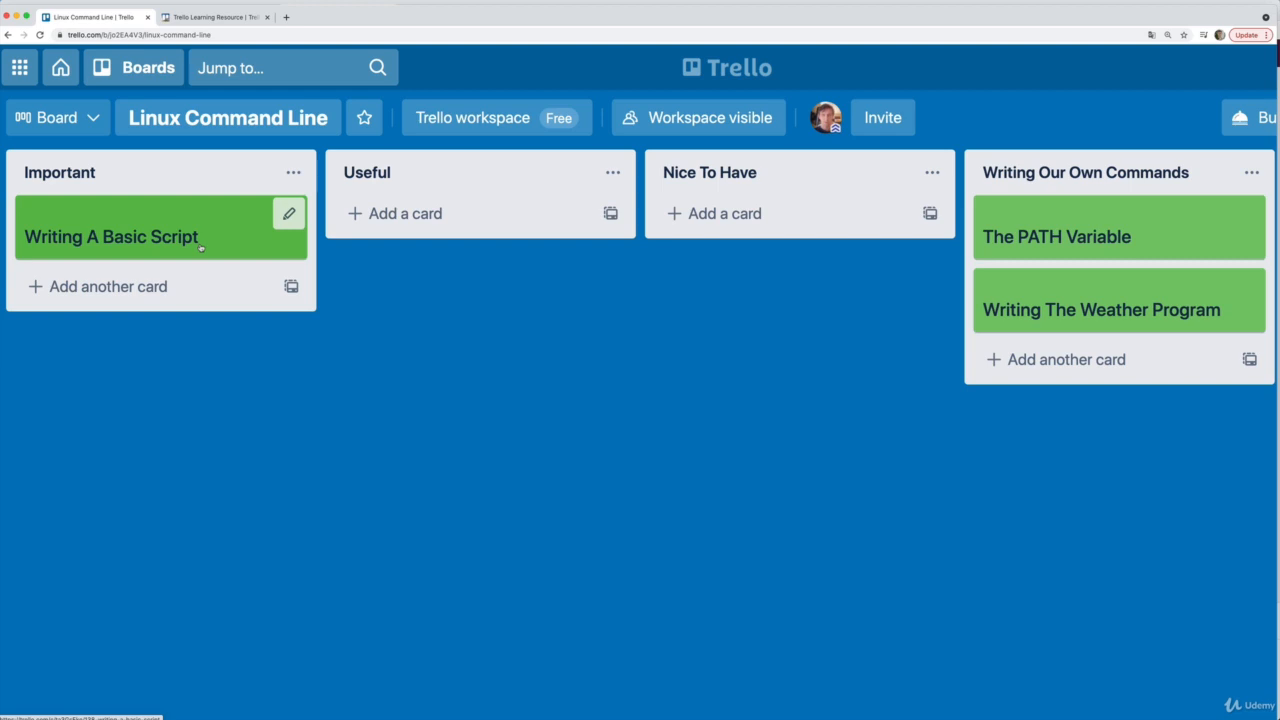
{"action": "mouse_move", "coordinate": [1057, 236]}
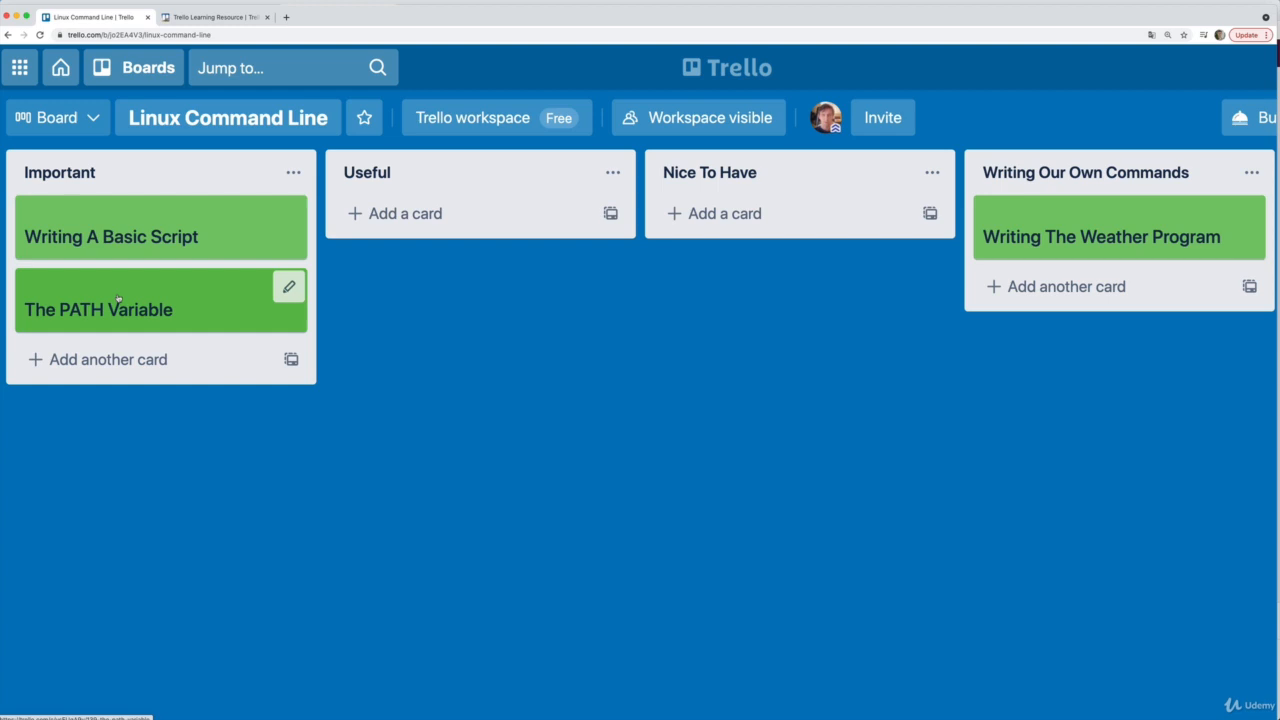
{"action": "mouse_move", "coordinate": [155, 305]}
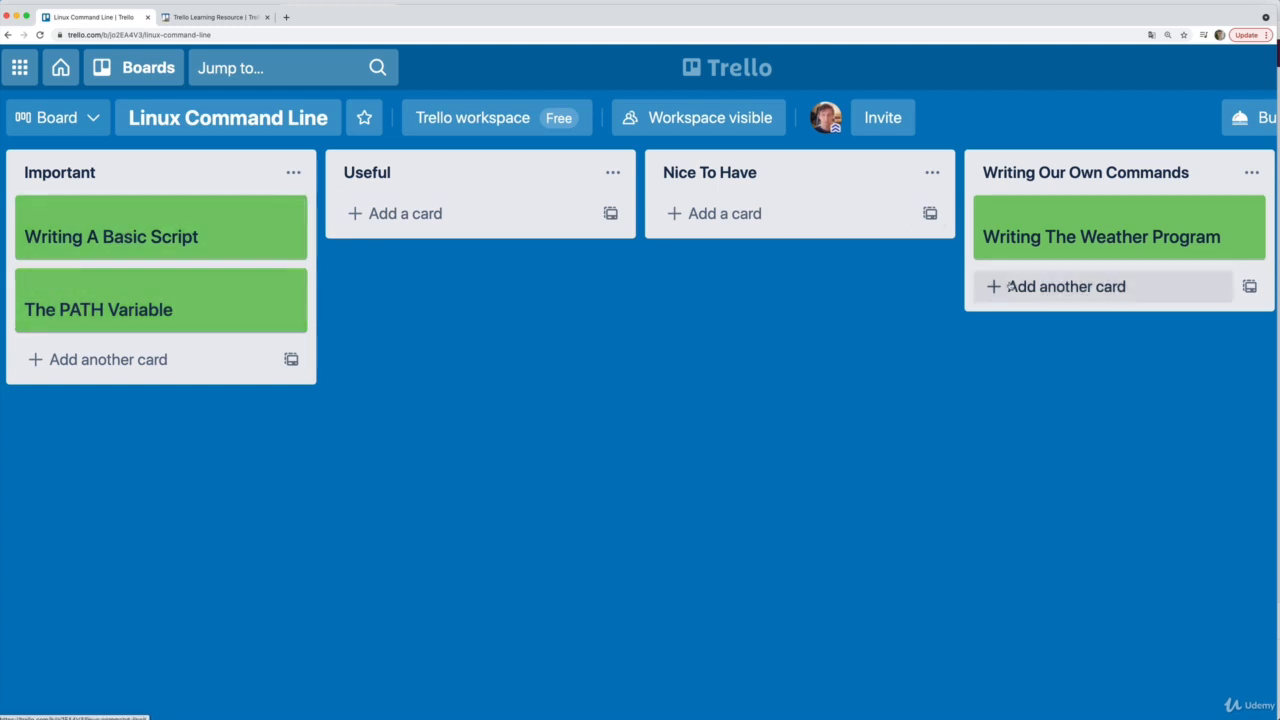
Move the 'Writing The Weather Program' card into the Nice To Have list.
{"action": "left_click_drag", "start_coordinate": [1100, 237], "coordinate": [800, 237]}
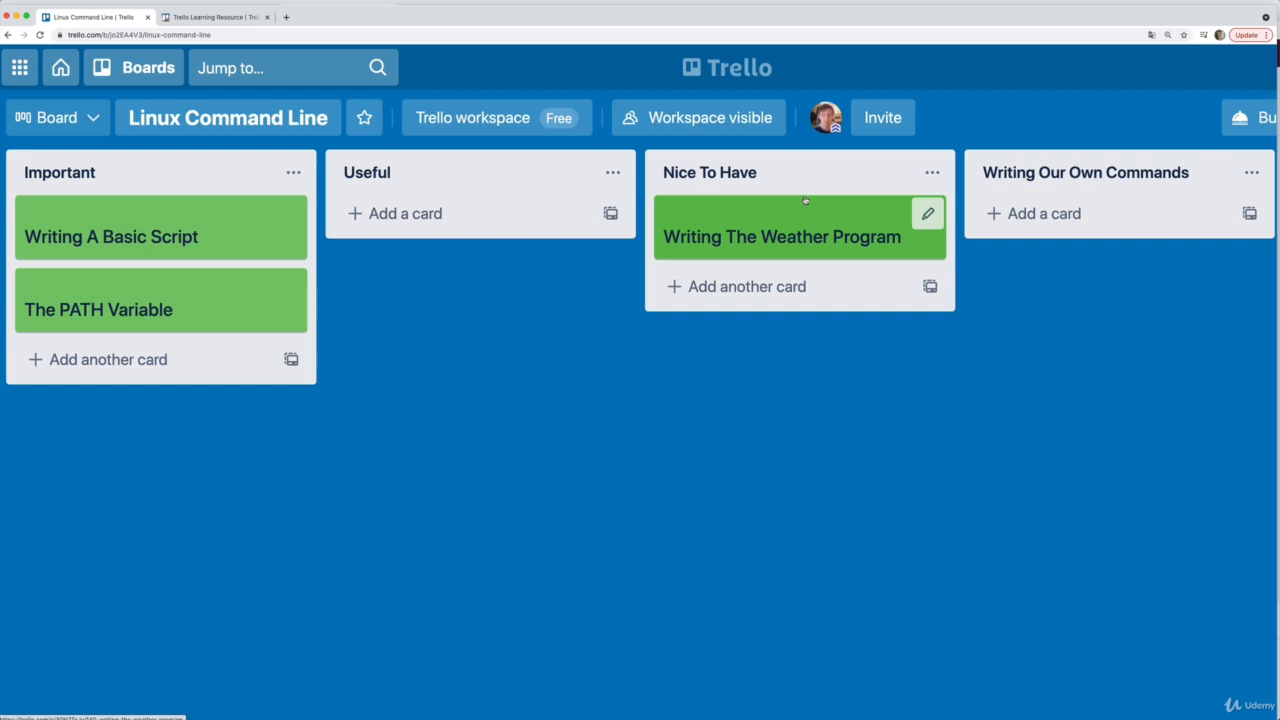
{"action": "mouse_move", "coordinate": [250, 271]}
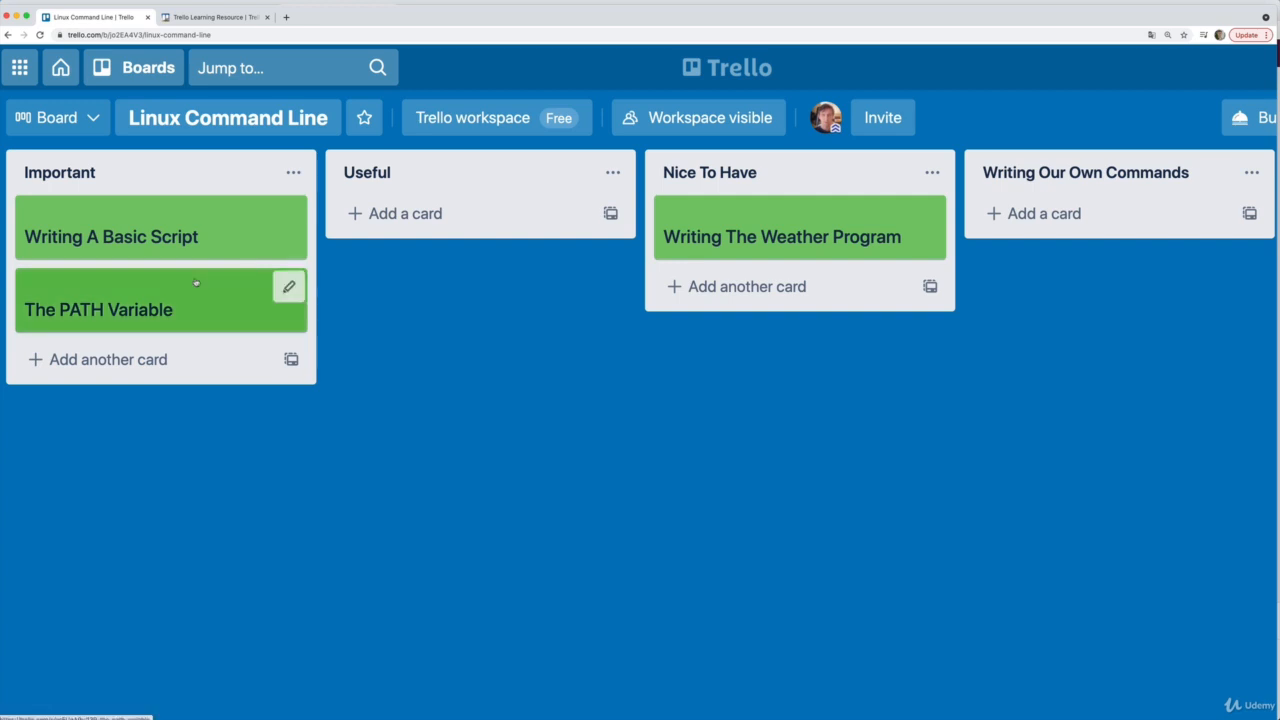
{"action": "mouse_move", "coordinate": [259, 316]}
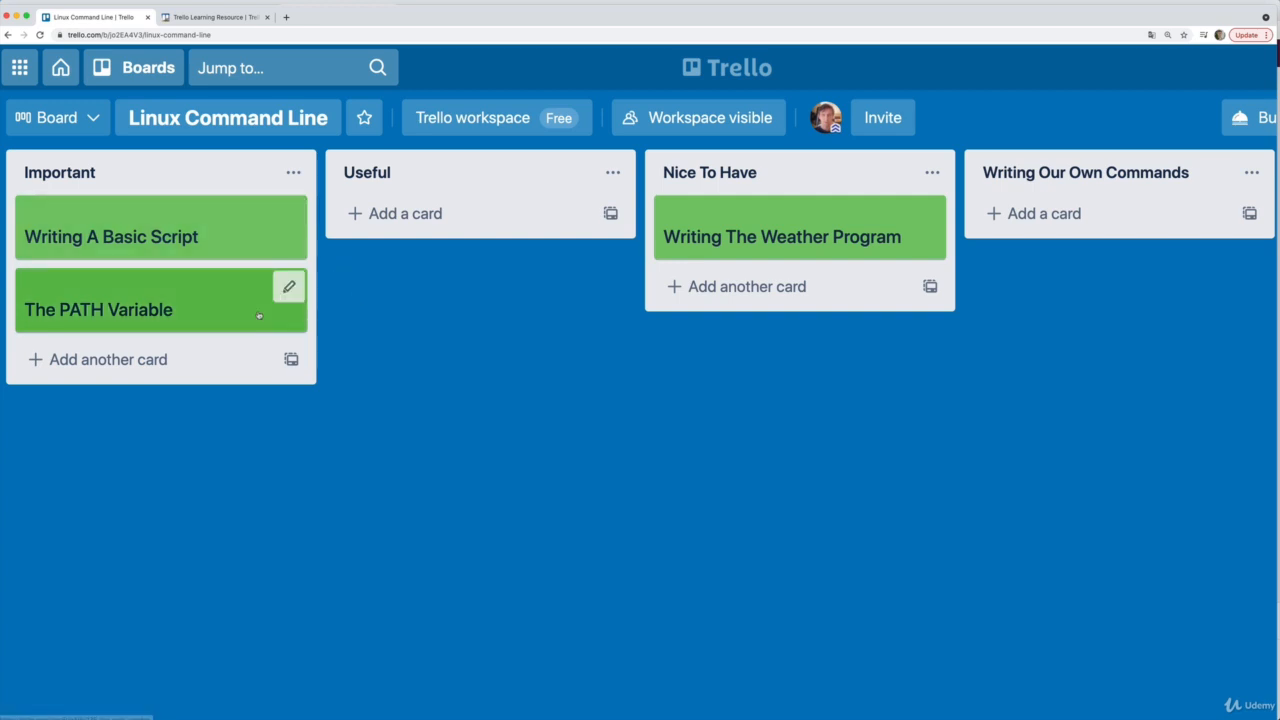
{"action": "mouse_move", "coordinate": [220, 236]}
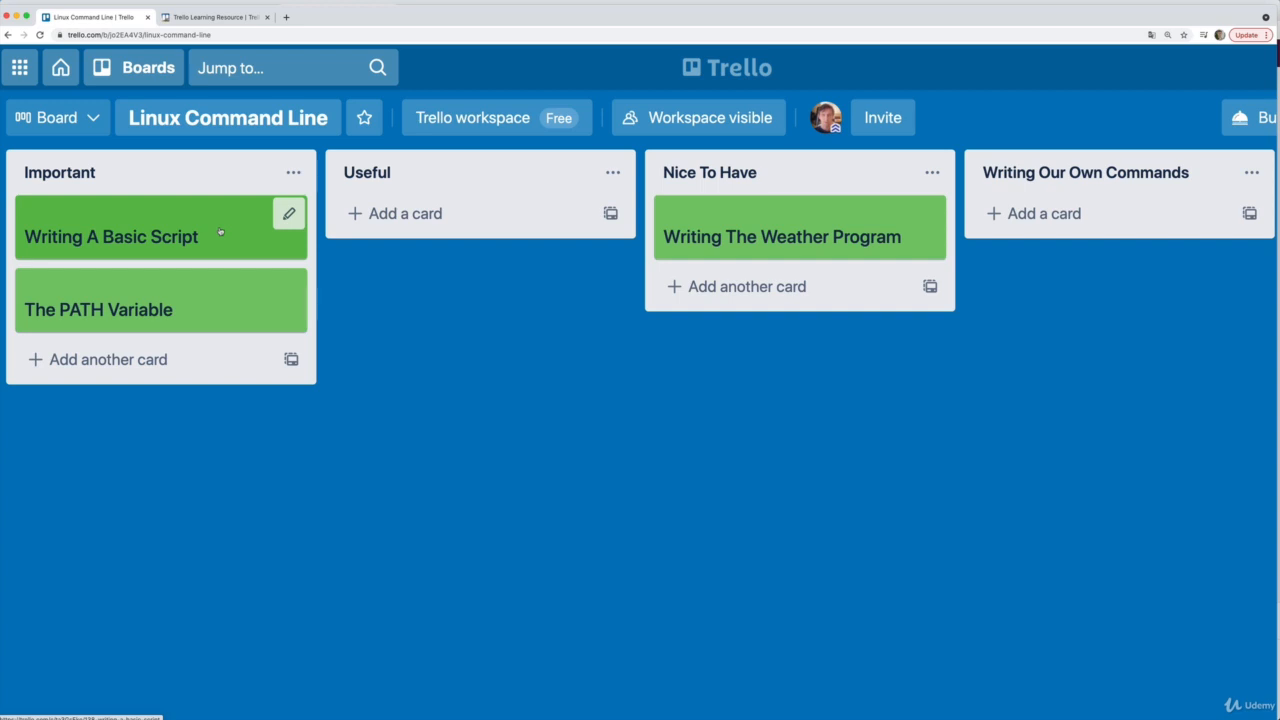
{"action": "mouse_move", "coordinate": [180, 309]}
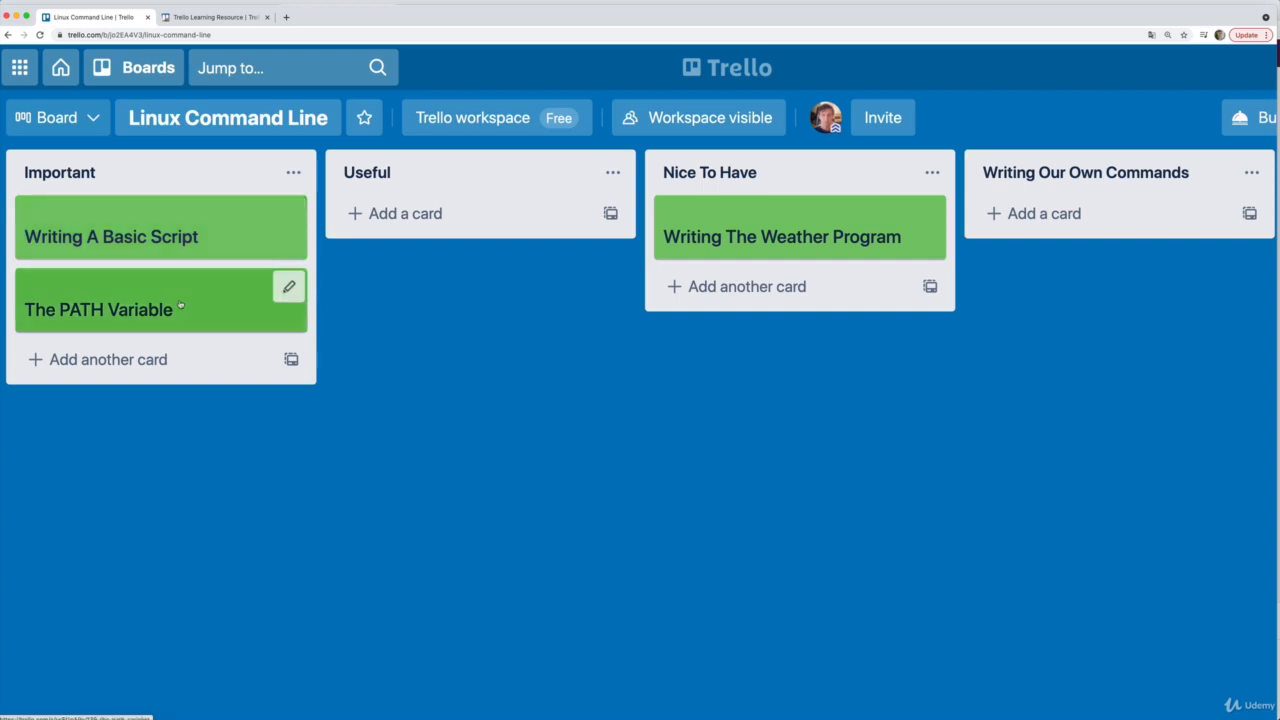
{"action": "mouse_move", "coordinate": [800, 236]}
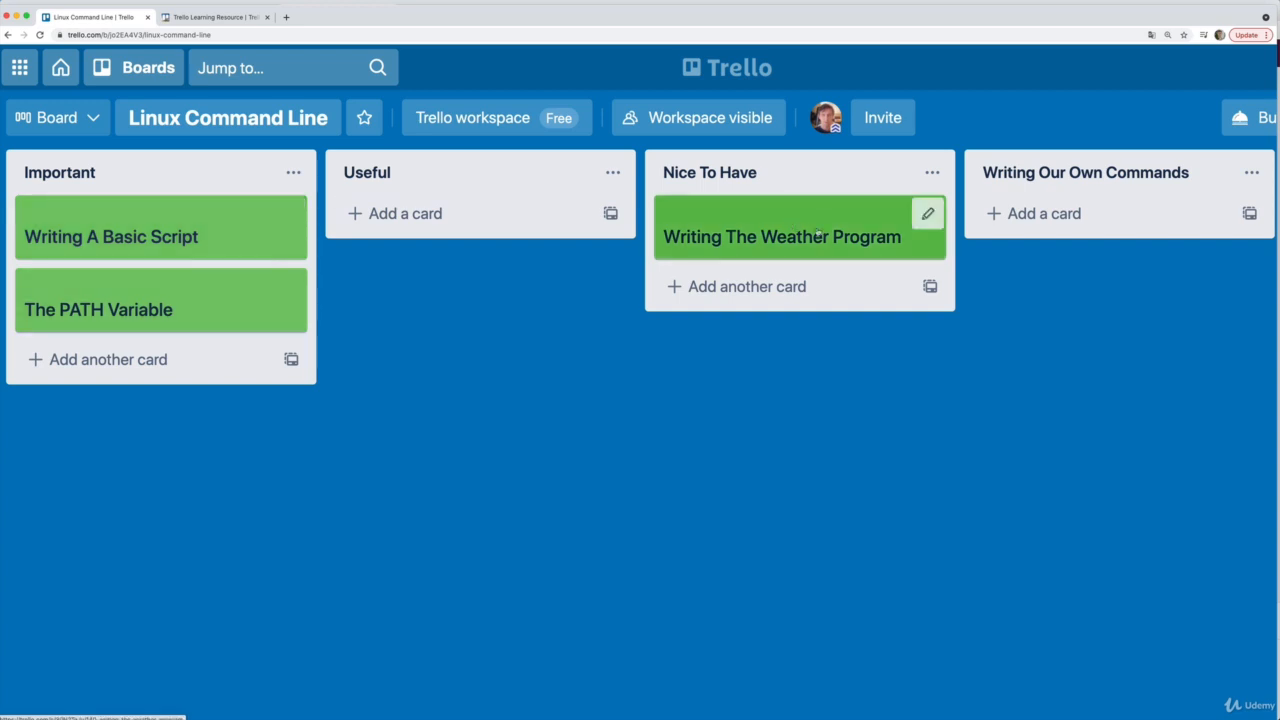